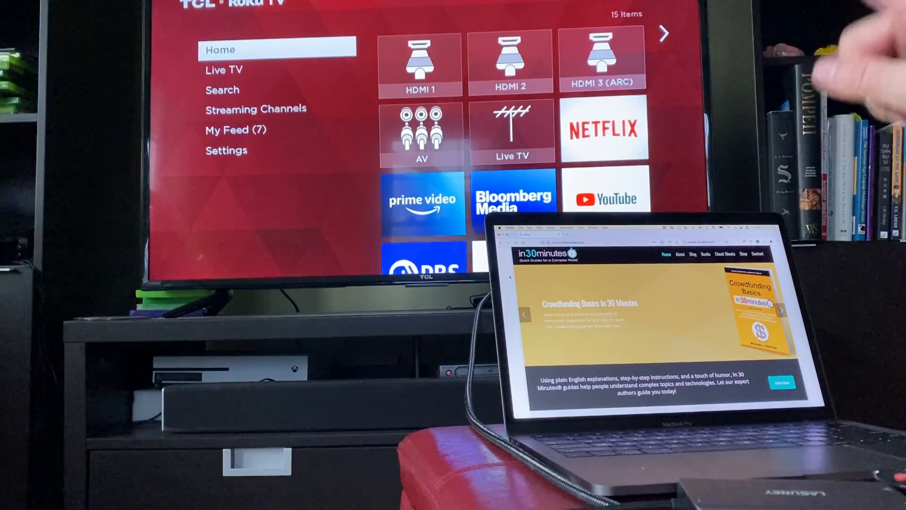
Step: Select the HDMI 2 tile so the TV mirrors the MacBook's in30minutes page
{"action": "left_click", "coordinate": [782, 311]}
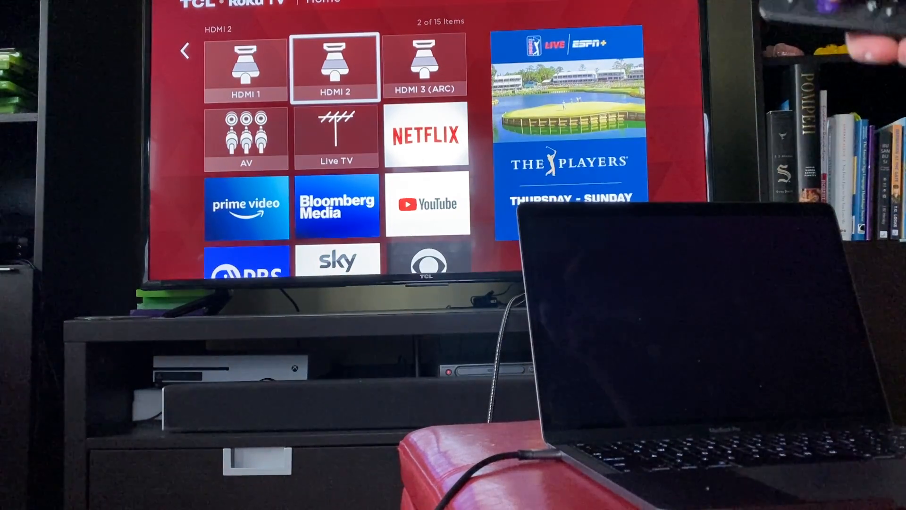
{"action": "key", "text": "enter"}
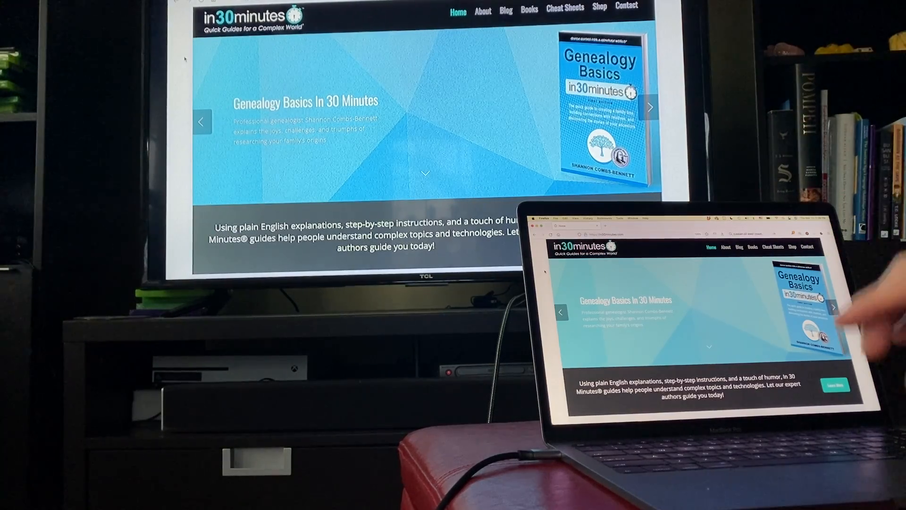
Step: Launch System Preferences from the Apple menu and go to the Displays pane
{"action": "left_click", "coordinate": [833, 307]}
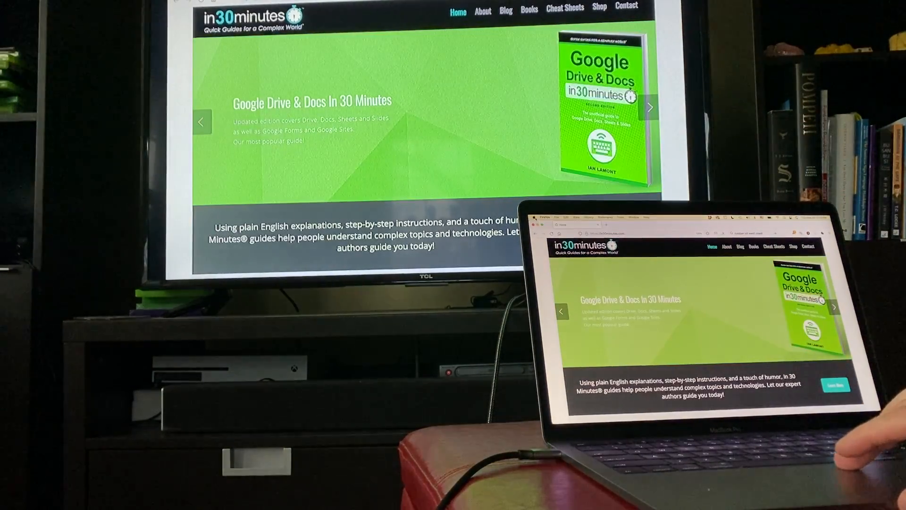
{"action": "left_click", "coordinate": [528, 217]}
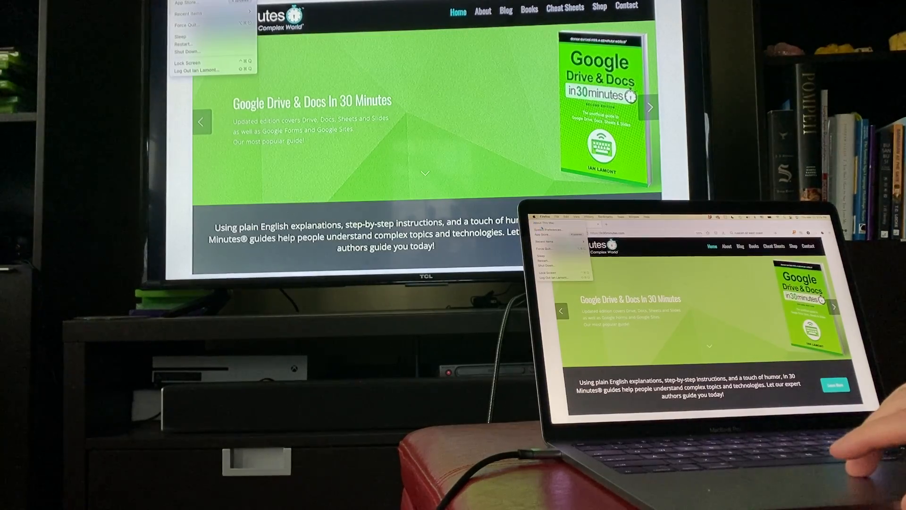
{"action": "left_click", "coordinate": [544, 235]}
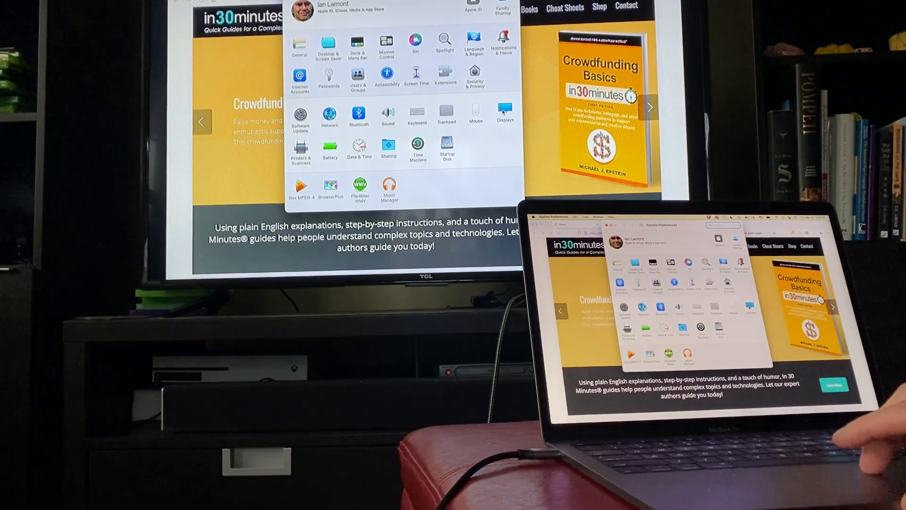
{"action": "left_click", "coordinate": [504, 113]}
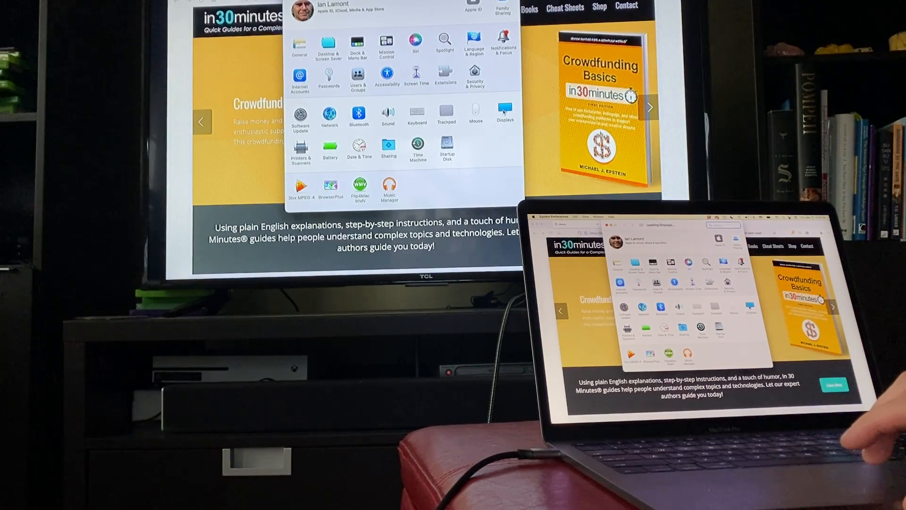
{"action": "left_click", "coordinate": [503, 115]}
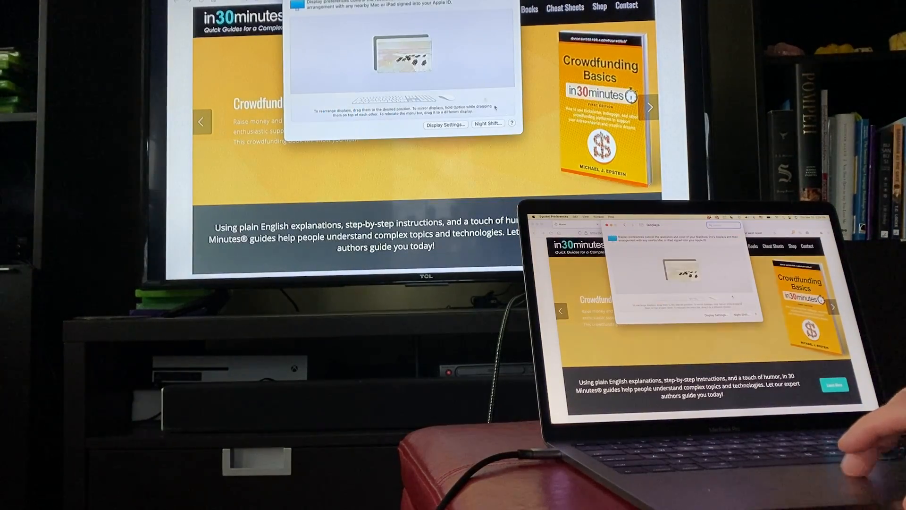
Step: In Display Settings, change the TV's Use As from mirroring to an extended display
{"action": "left_click", "coordinate": [649, 107]}
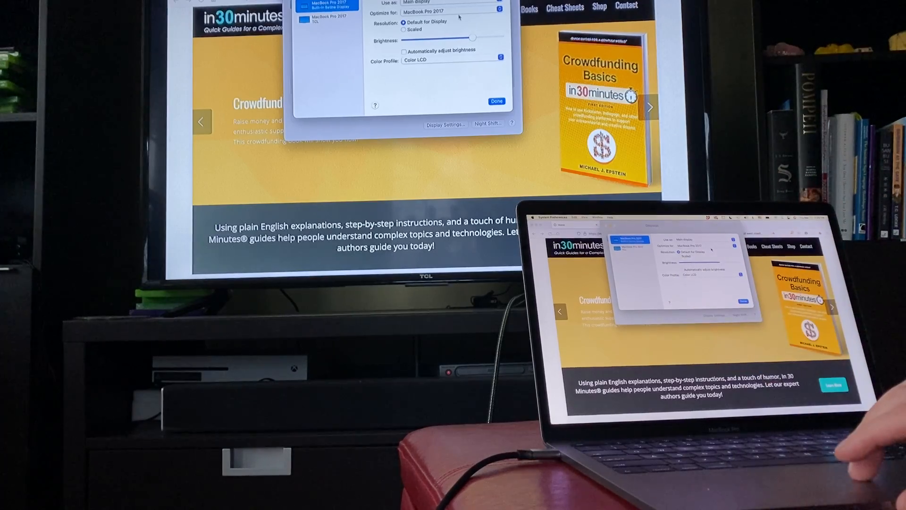
{"action": "left_click", "coordinate": [451, 11]}
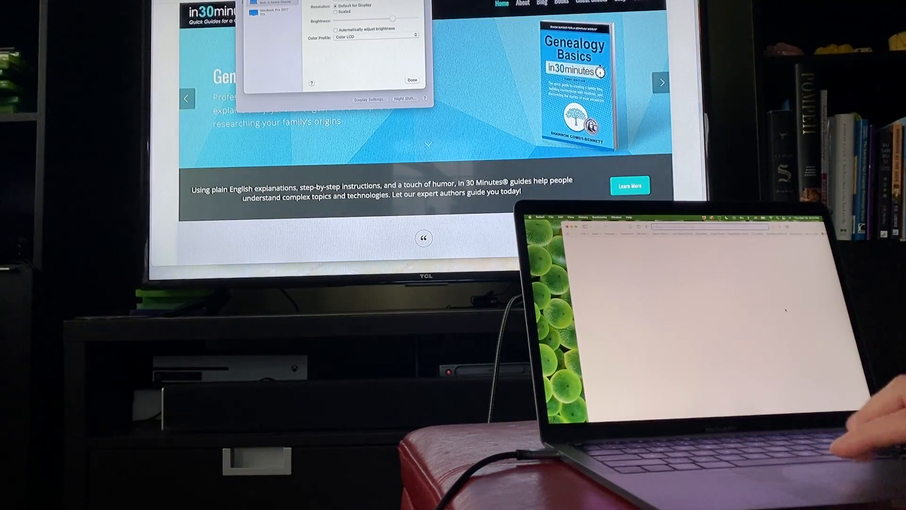
Step: Load the Web3 is going just great site in Safari on the MacBook screen
{"action": "left_click", "coordinate": [599, 234]}
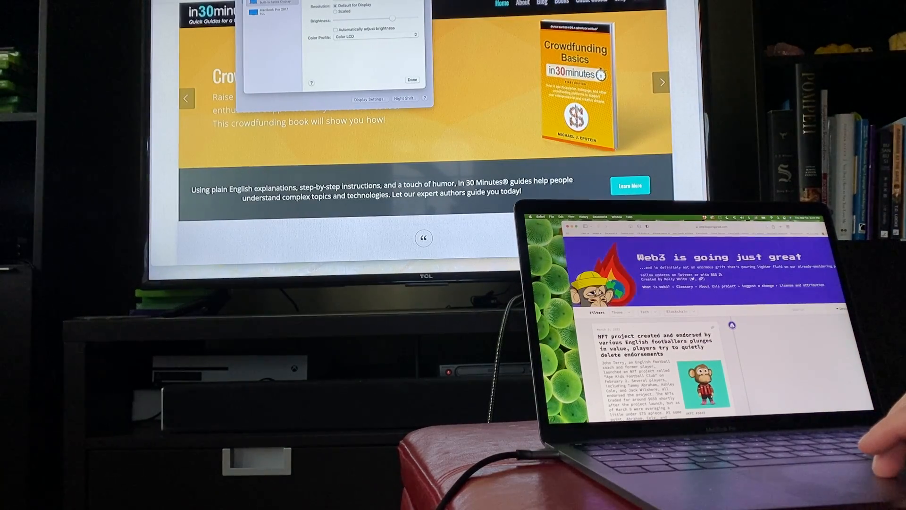
{"action": "left_click", "coordinate": [661, 81]}
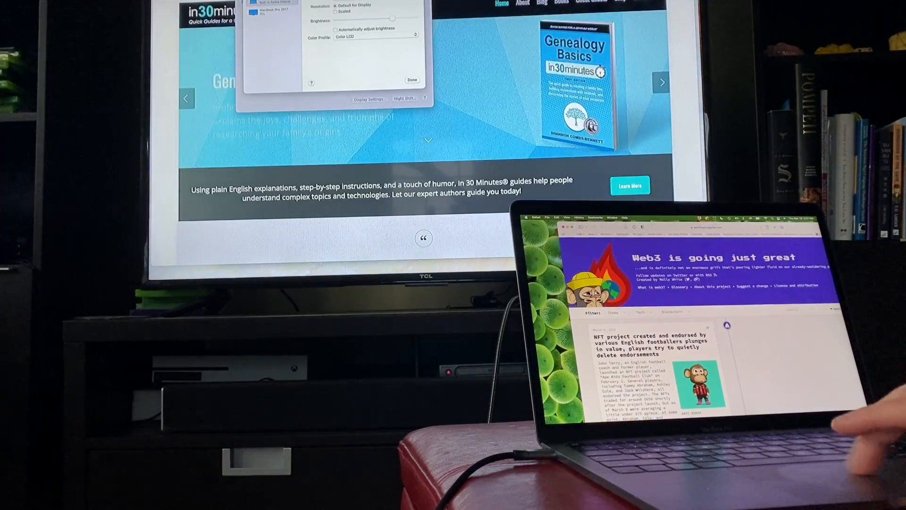